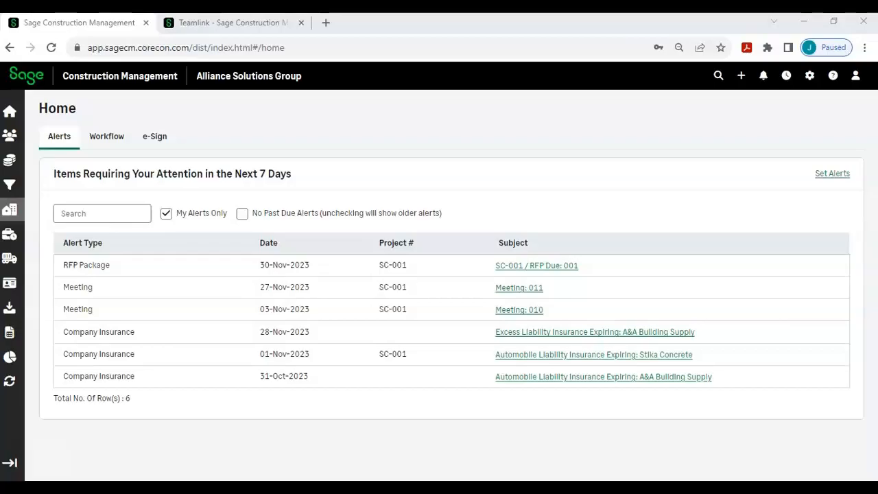
mouse_move(83, 356)
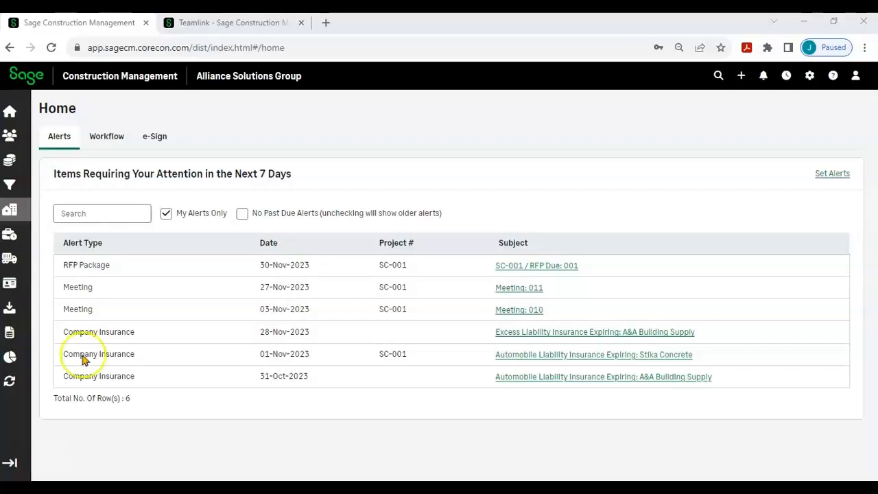
mouse_move(107, 137)
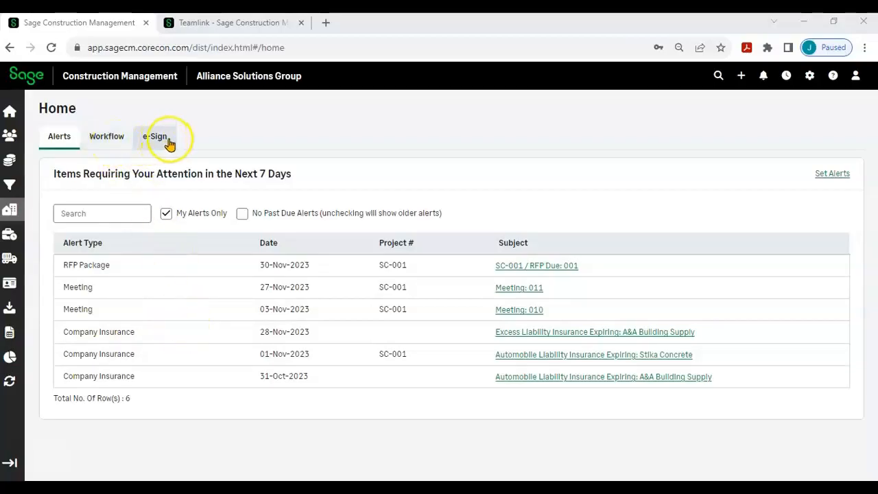
mouse_move(578, 141)
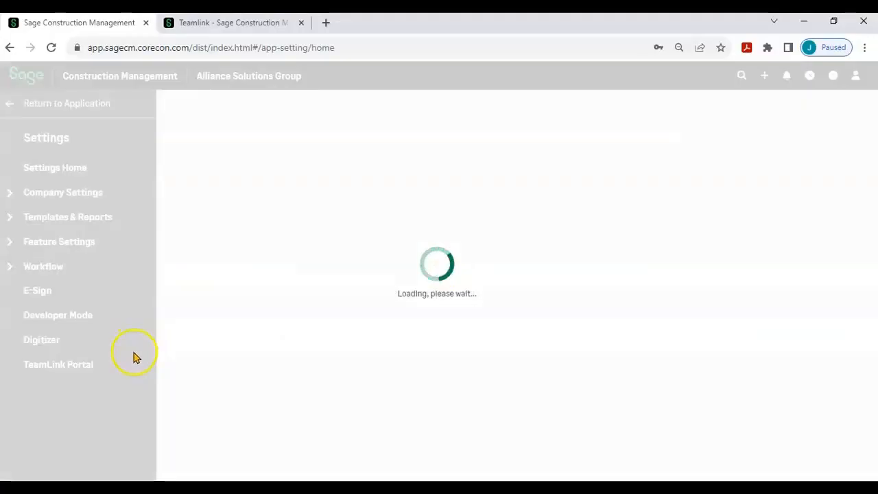
Review E-Sign and the Contract Admin & Procurement workflow settings, then return to the application.
left_click(39, 291)
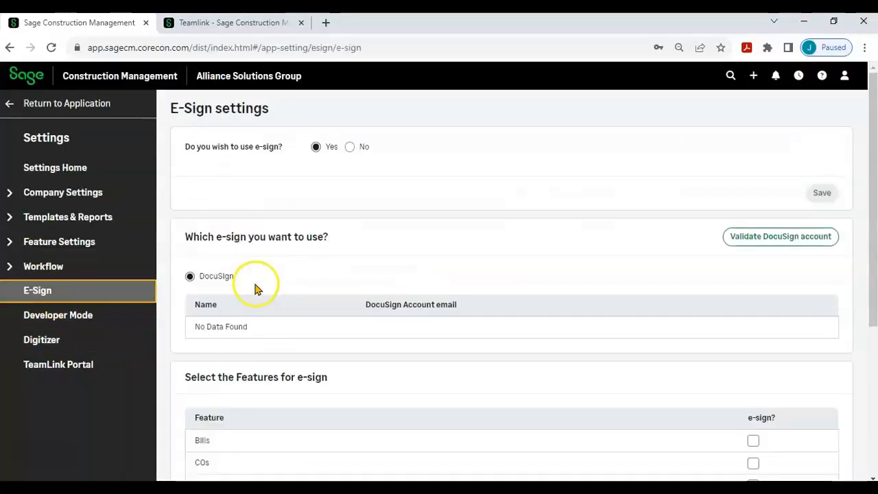
left_click(44, 266)
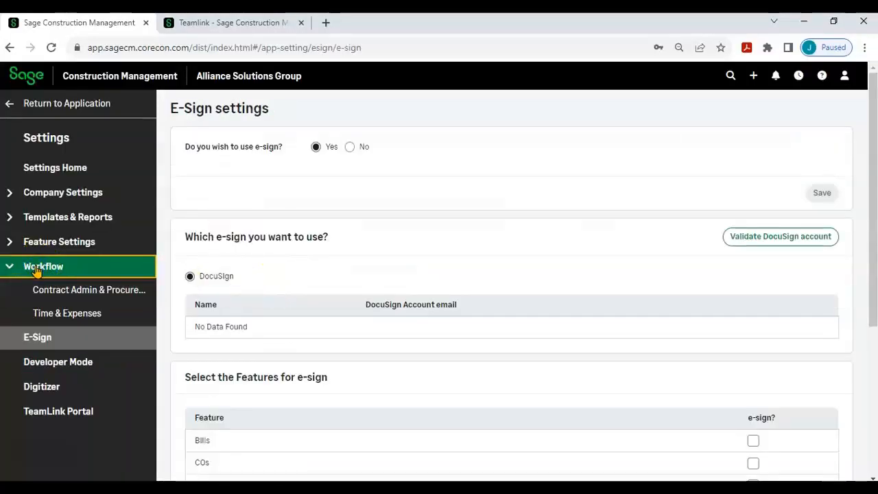
left_click(89, 290)
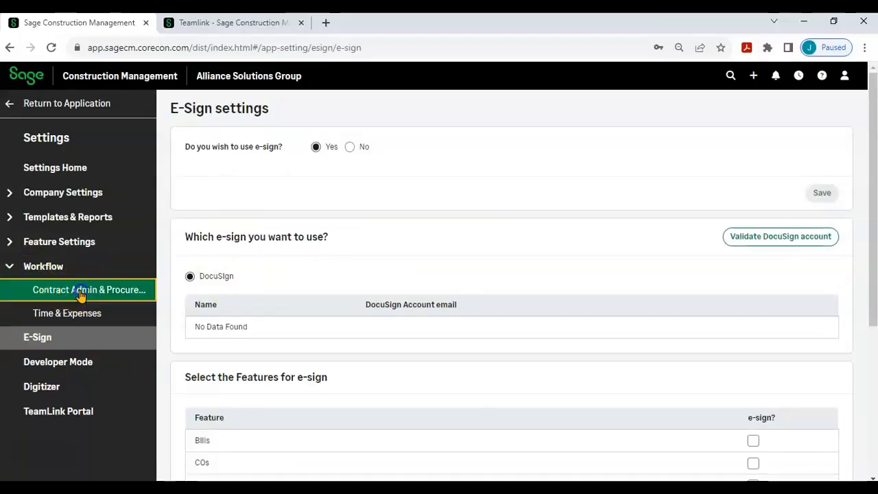
left_click(87, 290)
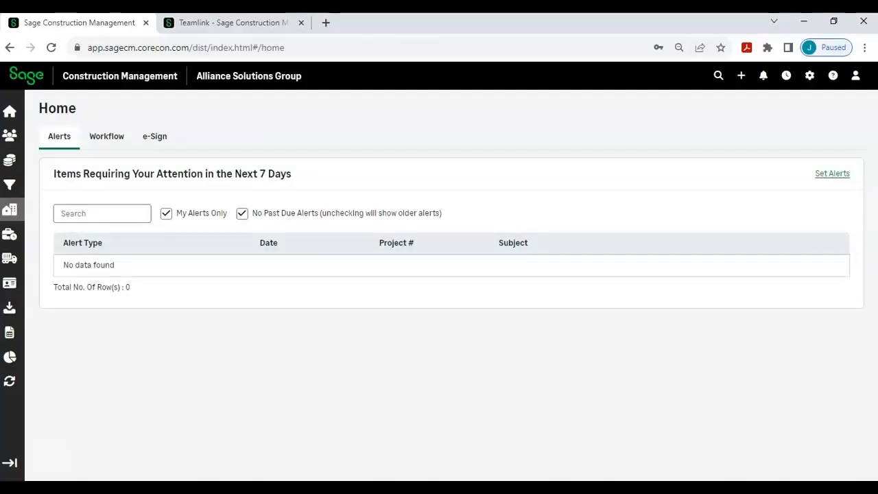
Open the Farmington Elementary School lead and scroll through its Lead Menu.
left_click(10, 184)
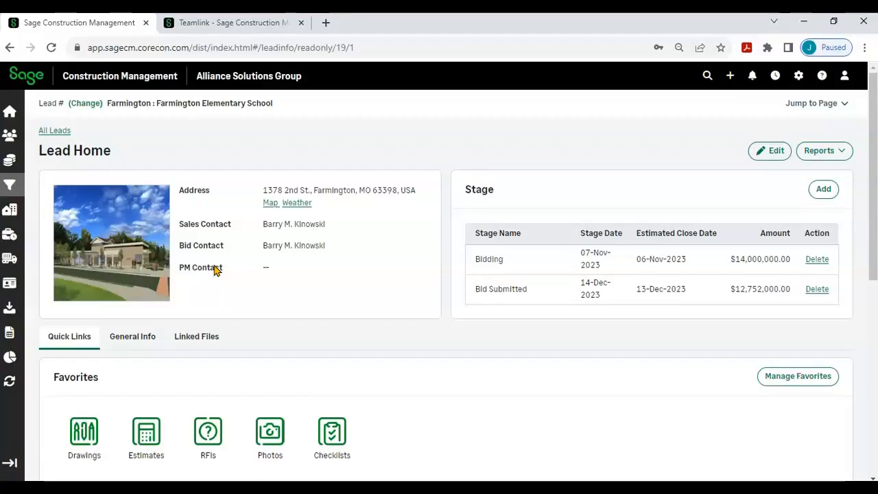
scroll("down", 3)
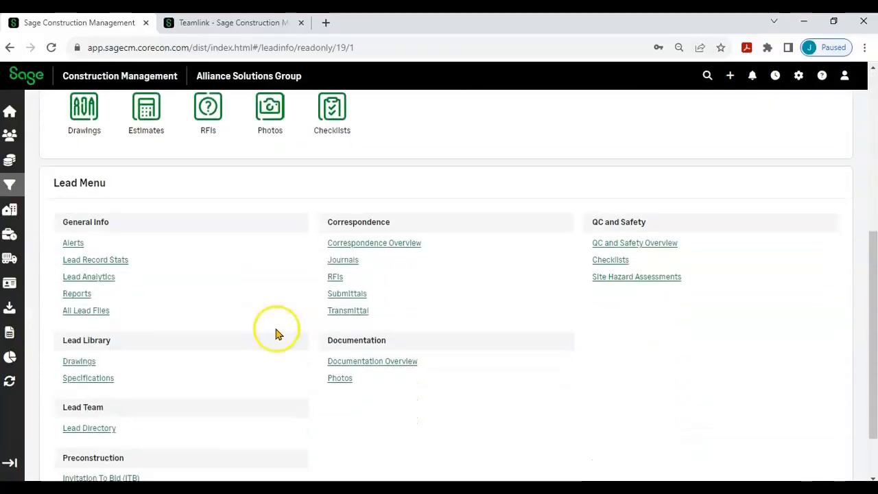
scroll("down", 3)
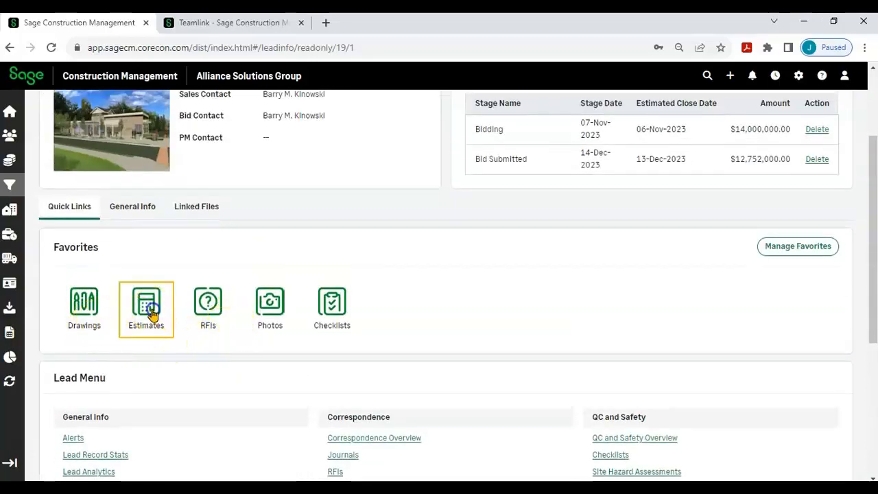
Open estimate #001 Base Bid from the lead's estimates and view its Bid Management packages.
left_click(145, 308)
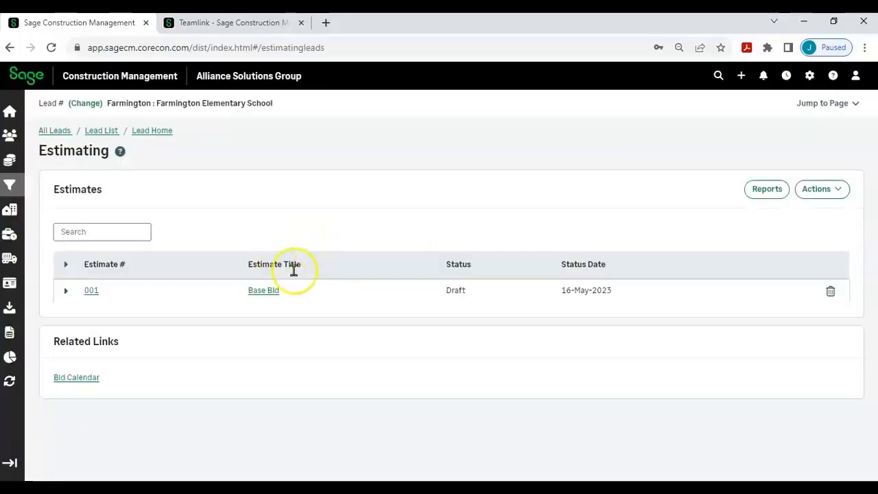
left_click(263, 291)
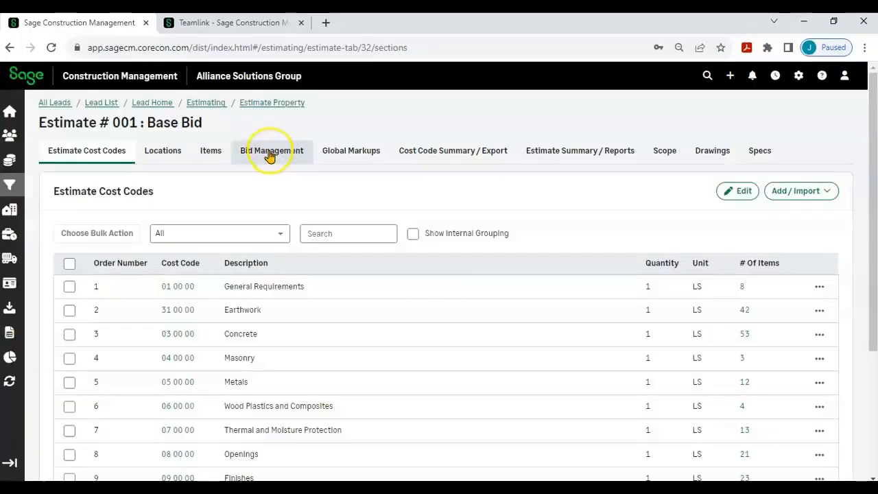
left_click(271, 150)
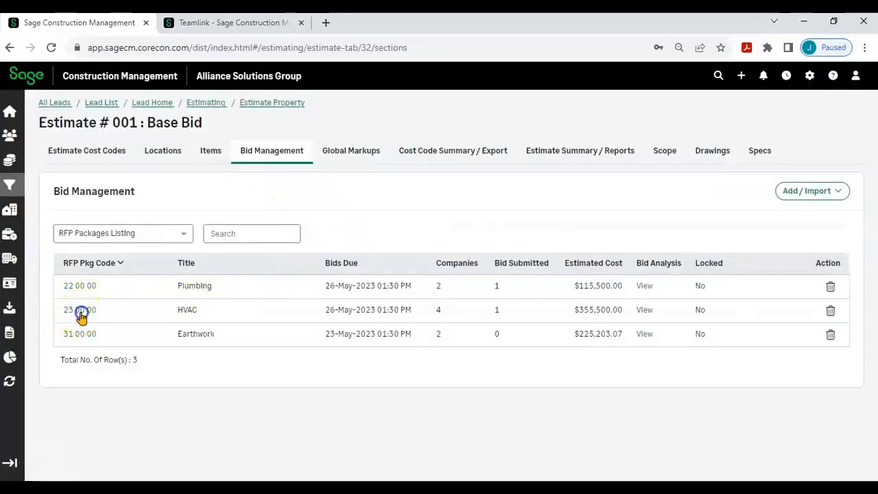
Open RFP package 23 00 00 HVAC and review its bid analysis ranking of bidders.
left_click(79, 310)
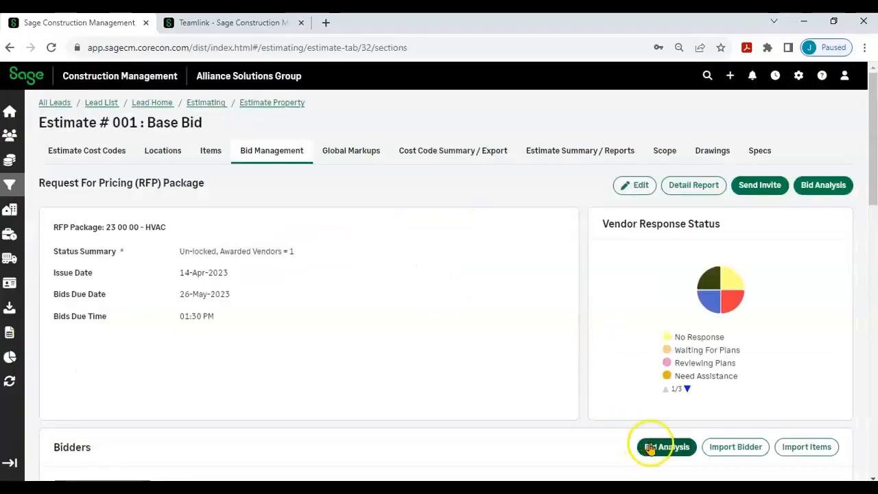
left_click(665, 448)
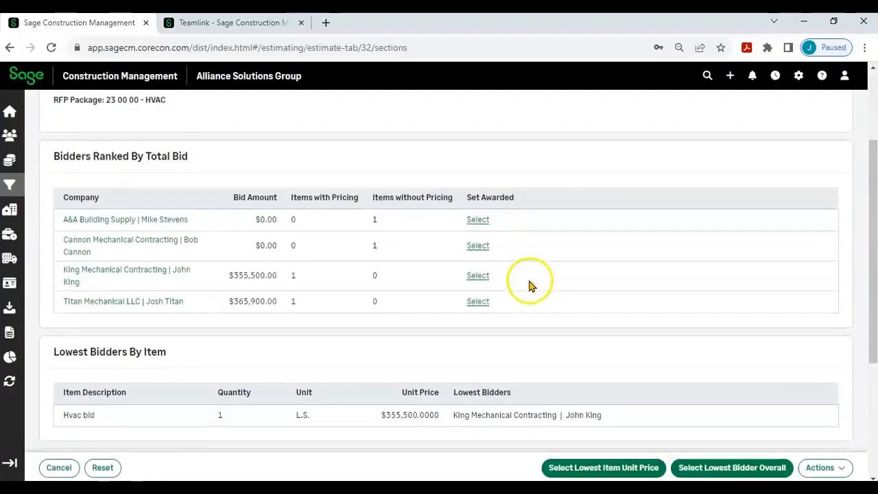
scroll("down", 3)
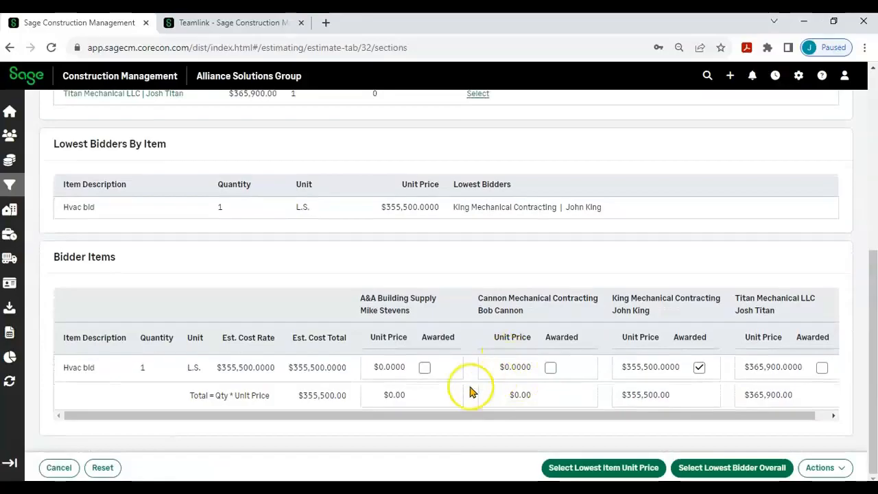
mouse_move(576, 288)
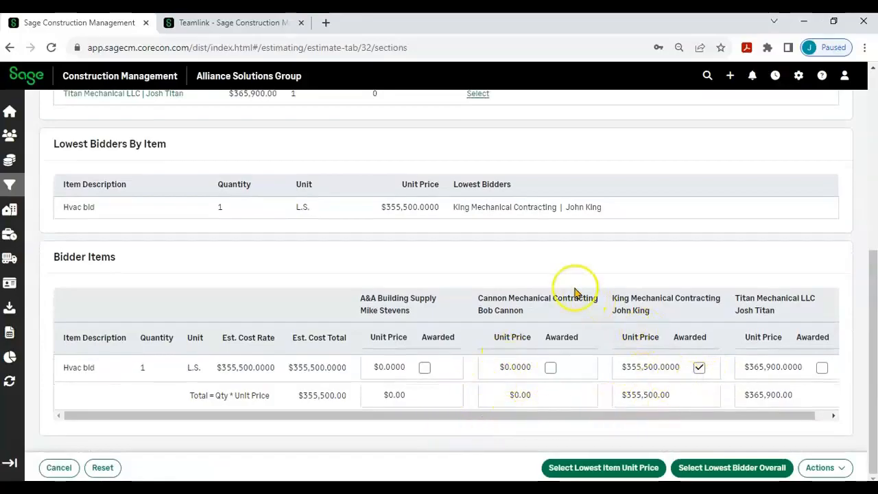
mouse_move(464, 299)
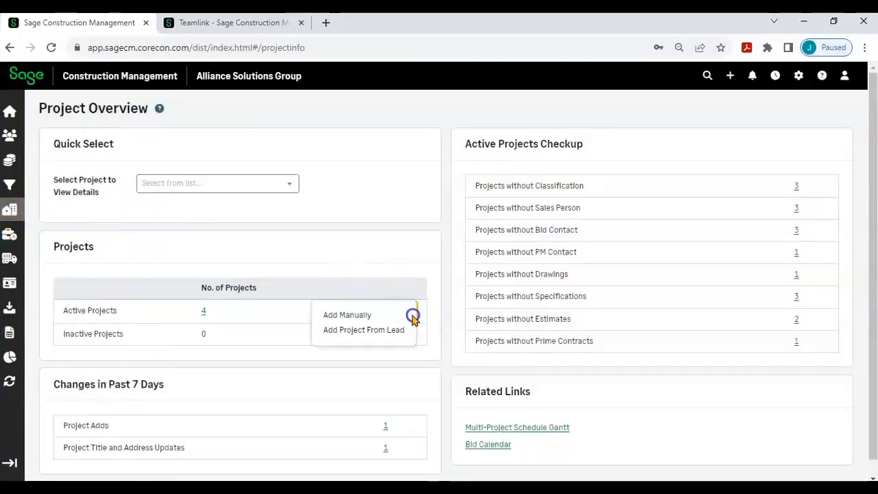
Open project SC-001 Silicon Technologies, review its Project Menu, then switch to the TeamLink tab.
left_click(216, 184)
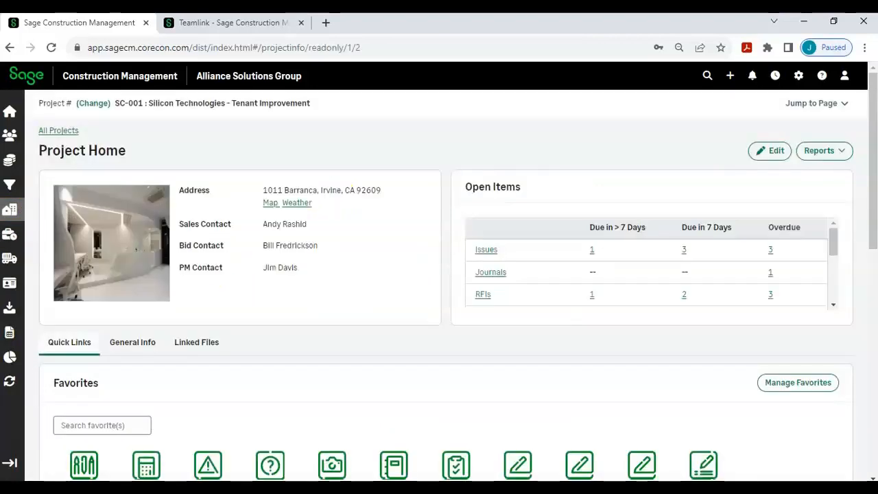
scroll("down", 3)
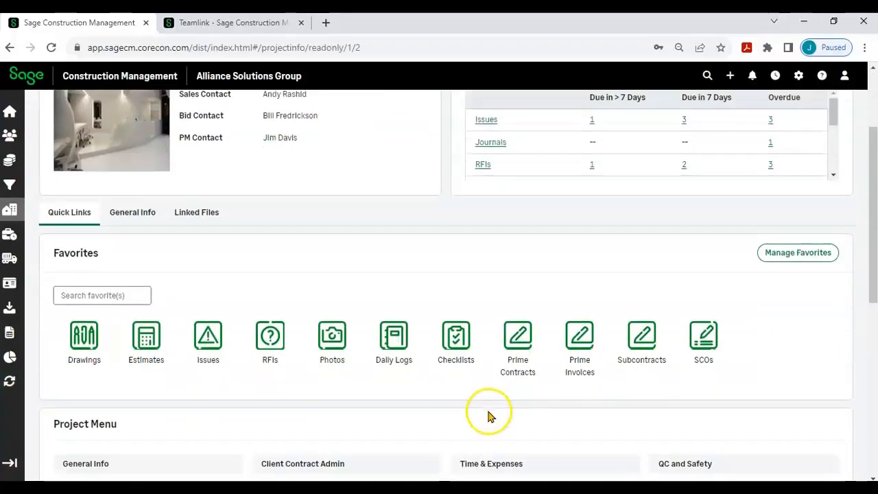
mouse_move(518, 343)
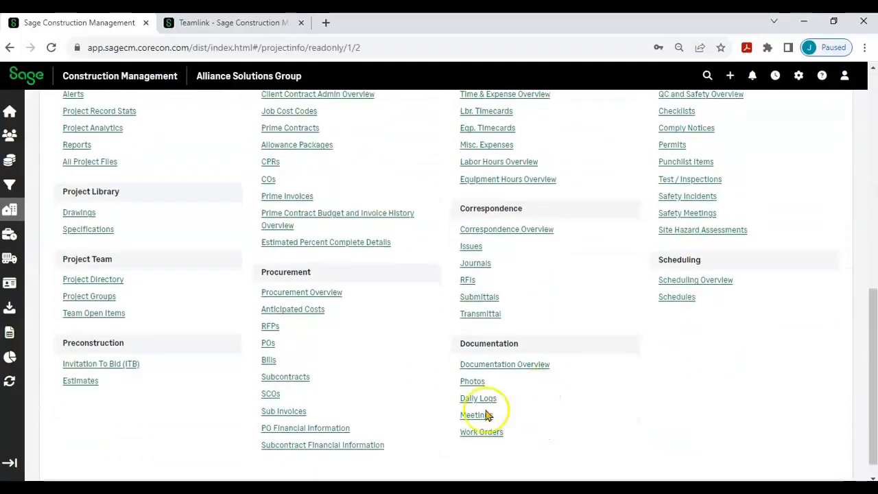
mouse_move(287, 351)
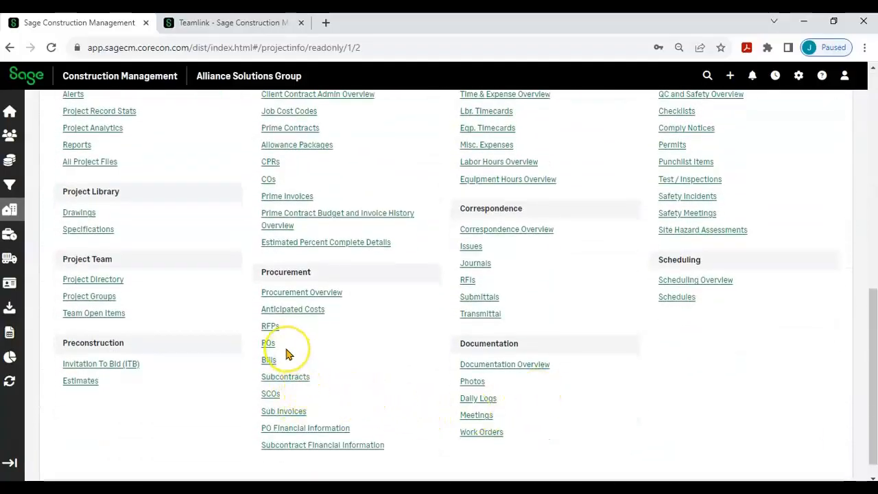
mouse_move(299, 400)
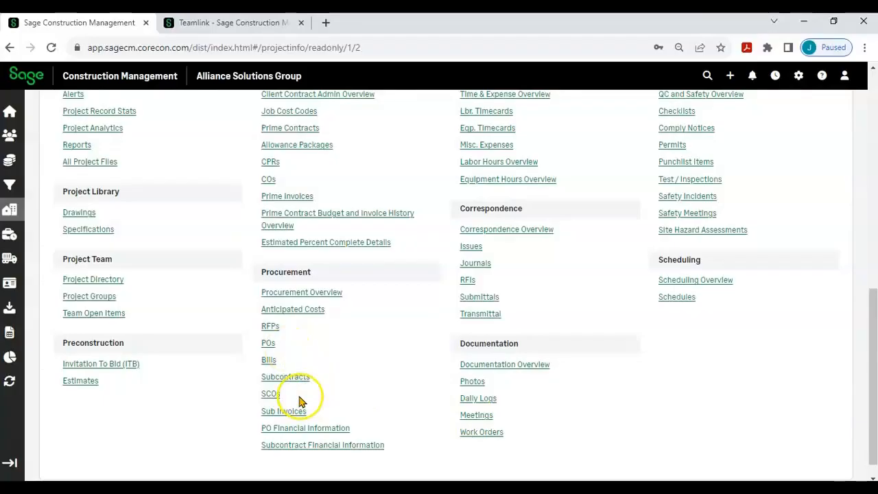
mouse_move(356, 396)
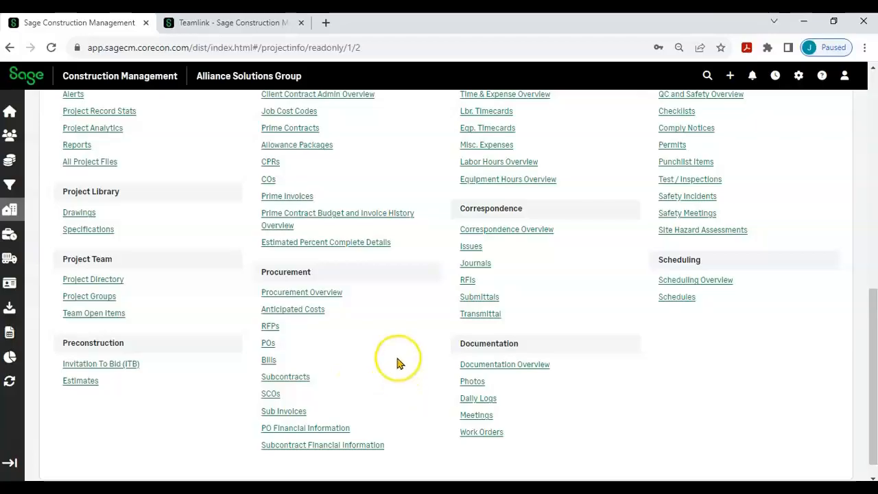
left_click(231, 22)
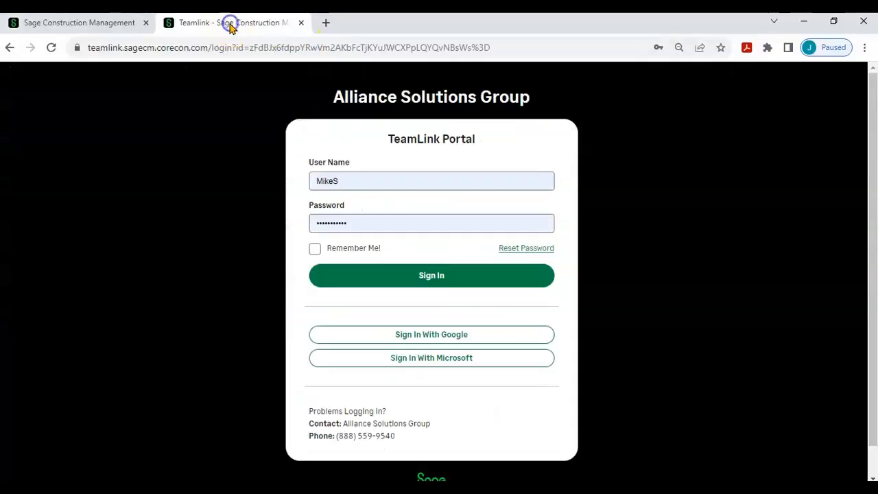
Sign in to TeamLink, open project SC-001's quick links and start a new sub invoice.
left_click(430, 274)
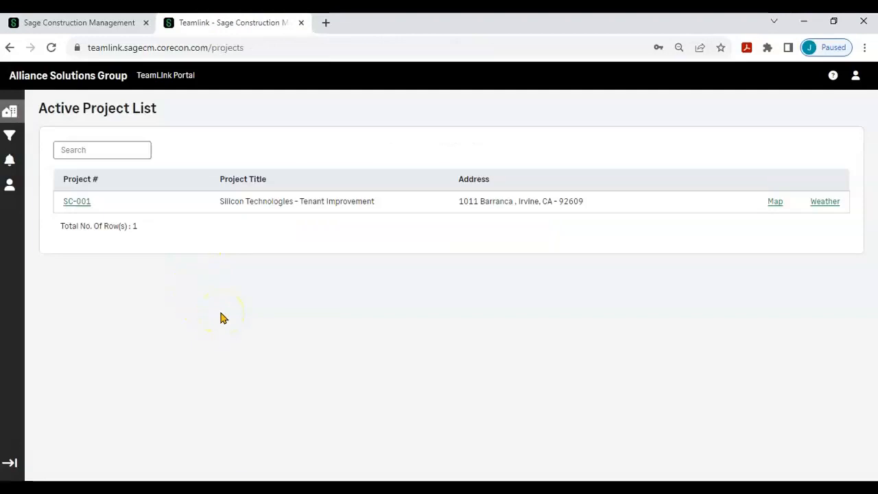
left_click(77, 201)
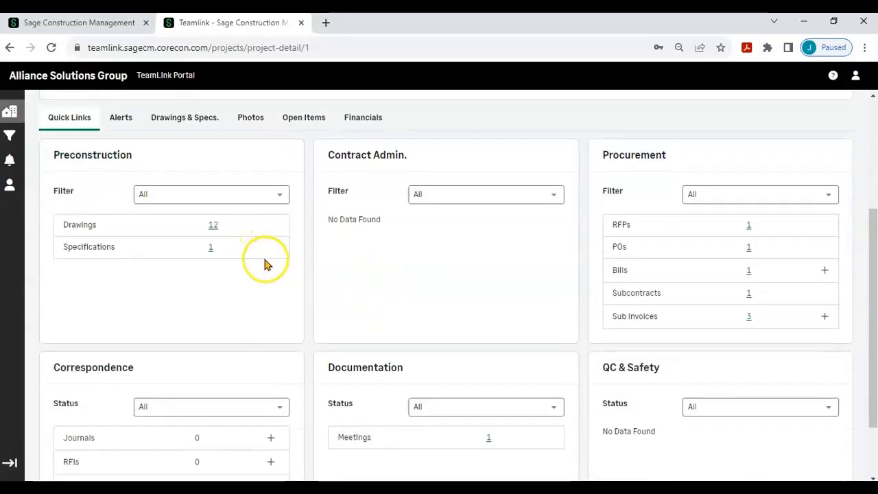
mouse_move(234, 227)
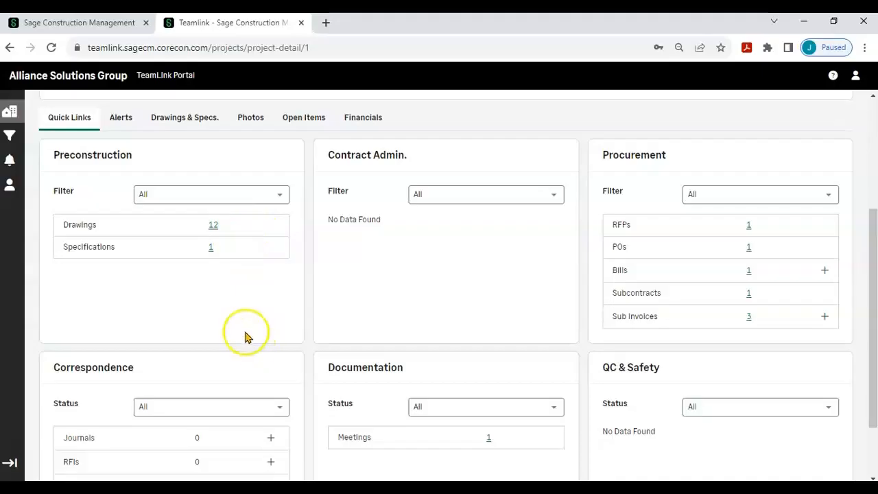
scroll("down", 3)
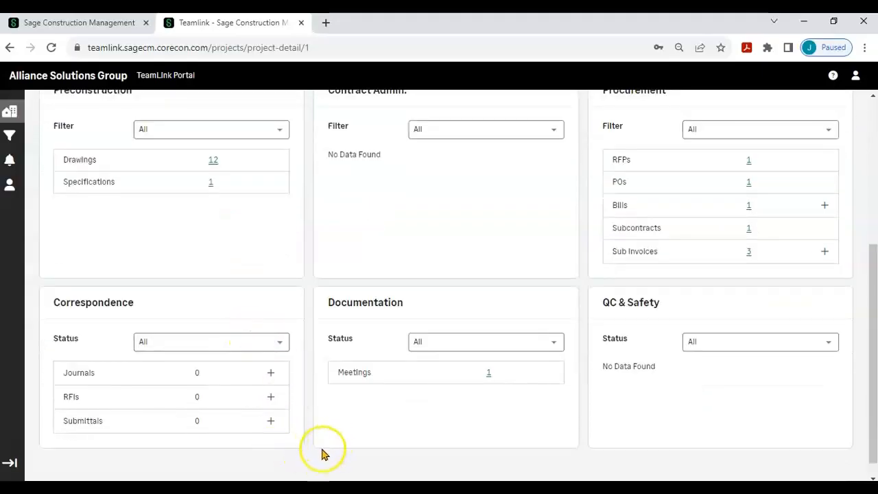
mouse_move(460, 268)
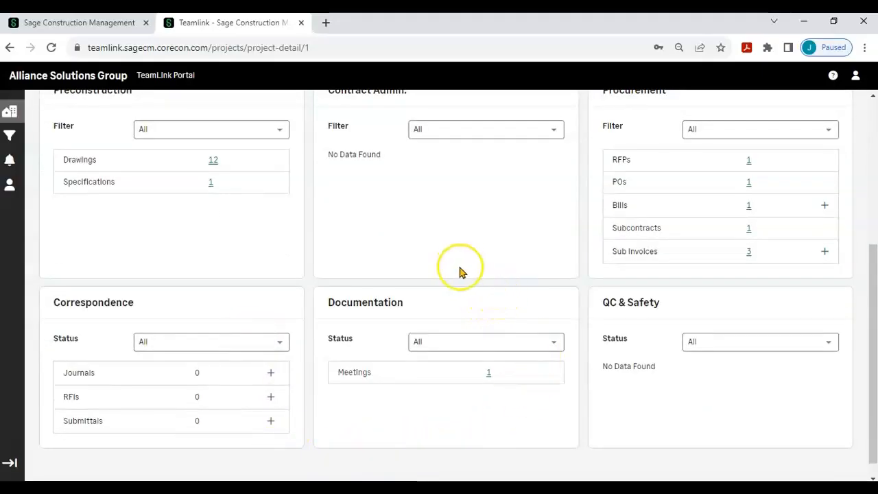
mouse_move(554, 293)
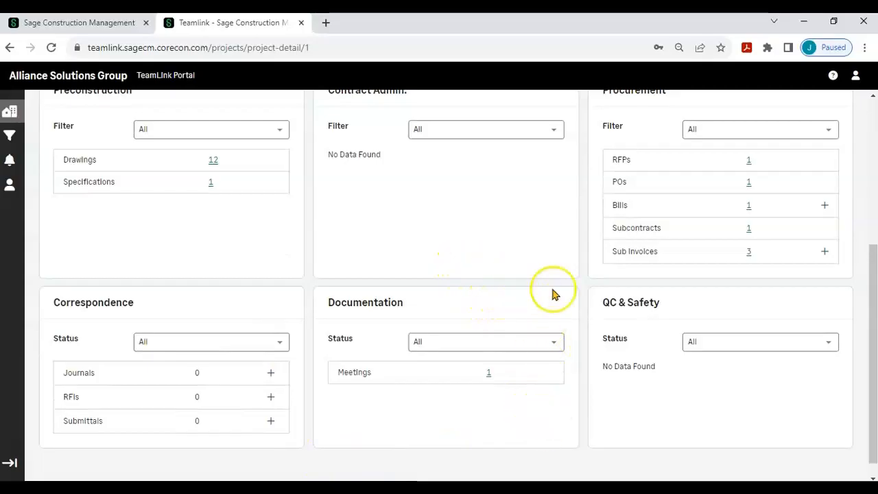
mouse_move(782, 195)
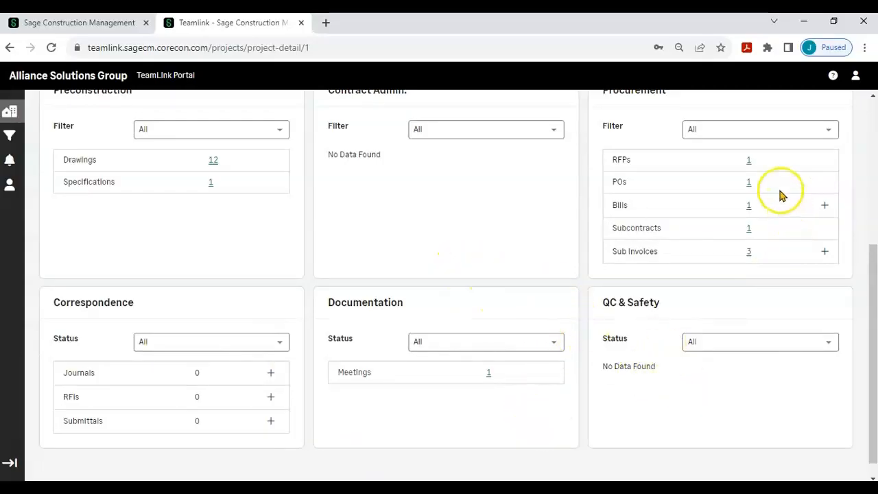
mouse_move(779, 226)
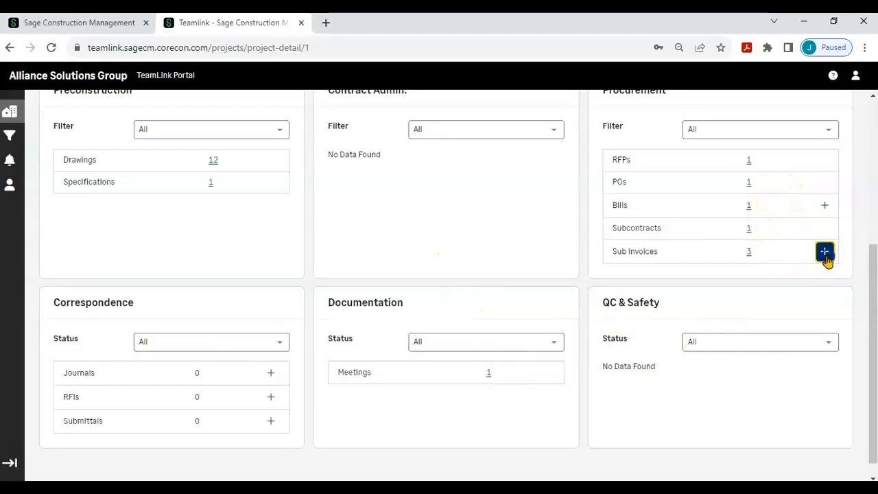
left_click(824, 251)
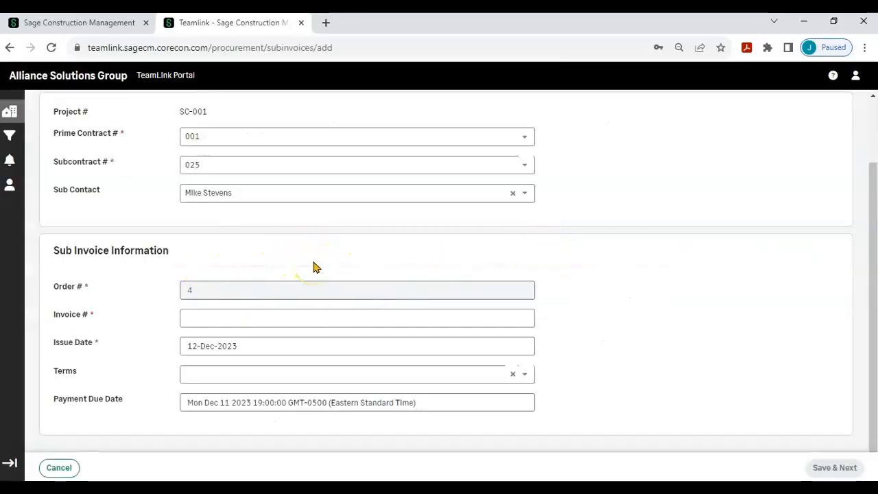
mouse_move(382, 247)
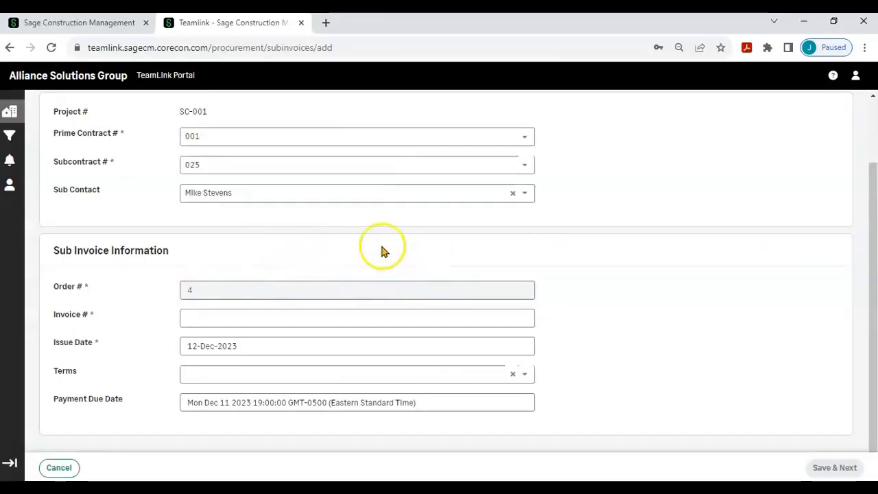
mouse_move(601, 281)
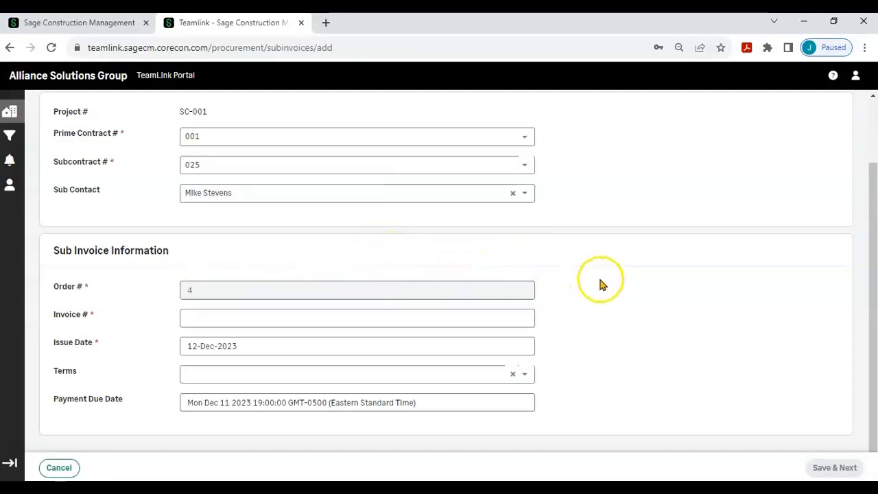
Return to the Sage Construction Management tab and open the QC and Safety Overview.
left_click(79, 22)
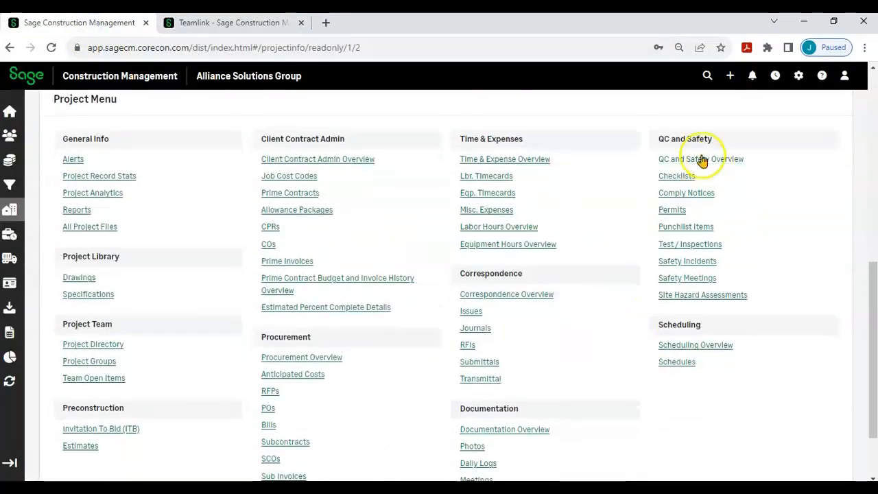
left_click(701, 159)
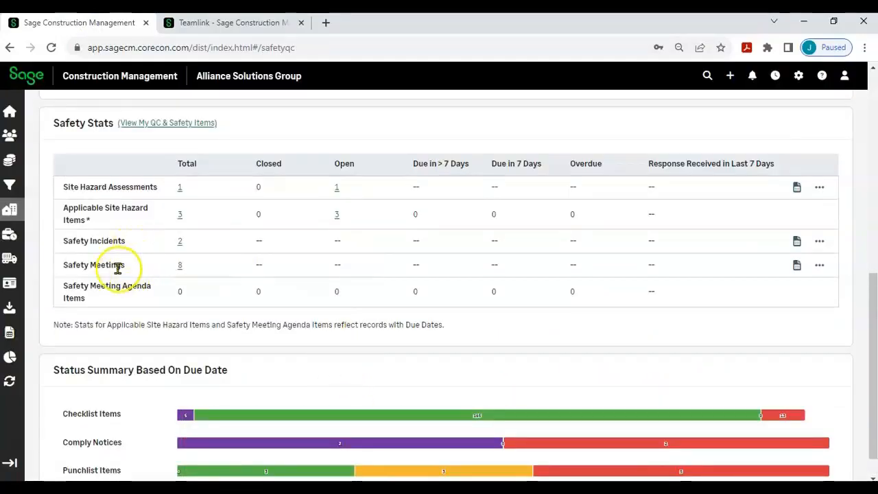
scroll("down", 3)
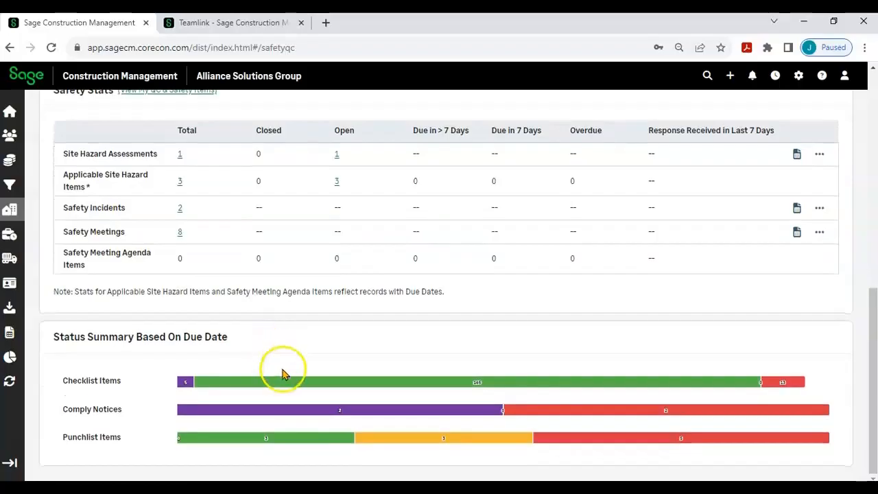
scroll("up", 3)
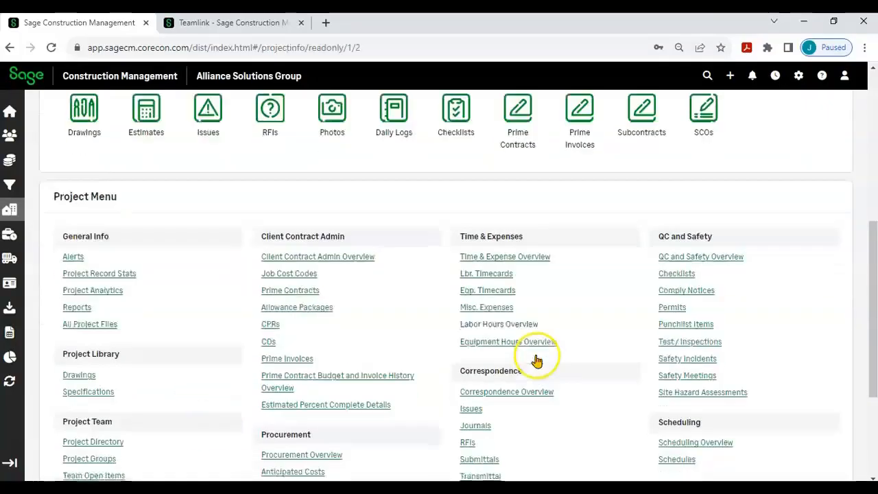
Open the Procurement Overview for project SC-001 from the Project Menu.
scroll("down", 3)
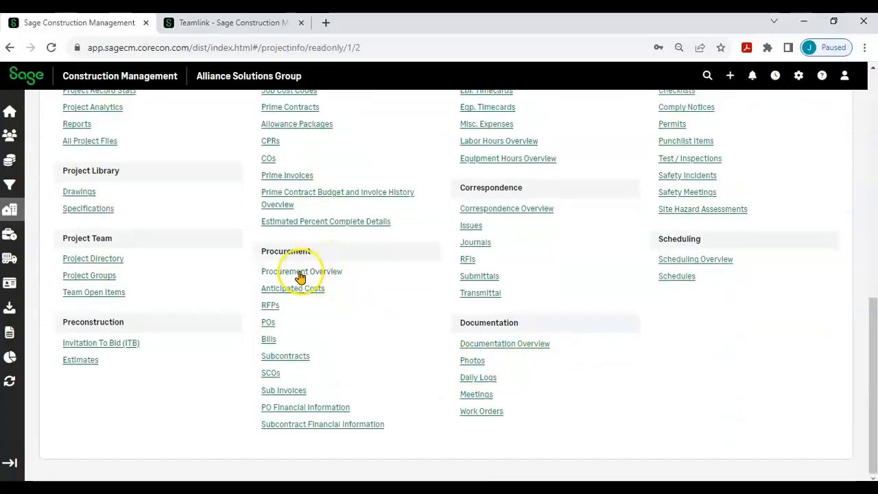
left_click(302, 271)
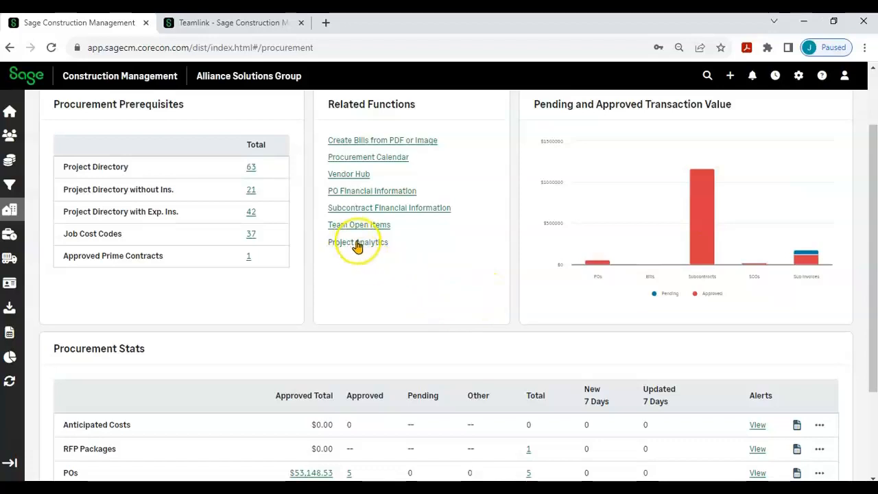
Open Project Analytics and show the Cost analytical reports.
left_click(358, 241)
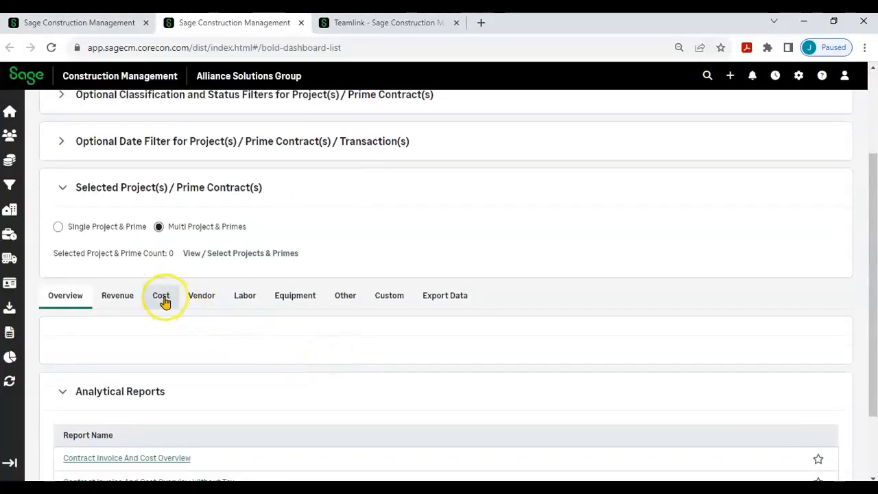
left_click(160, 295)
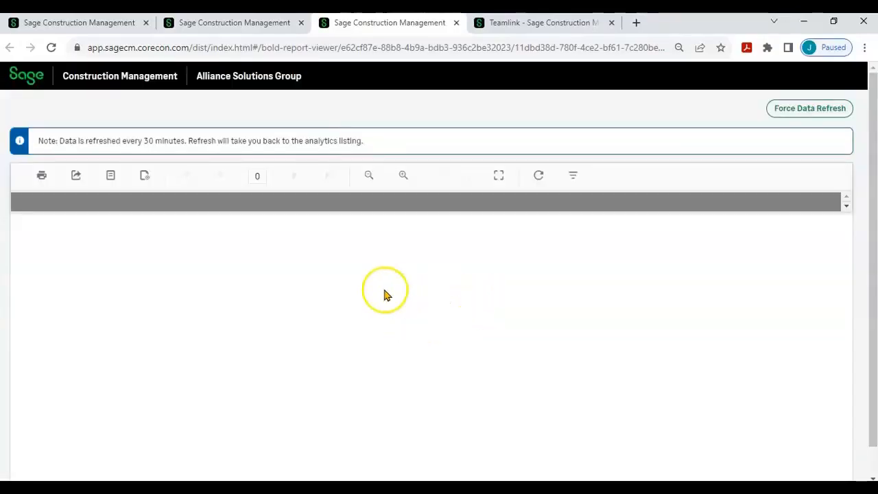
mouse_move(295, 301)
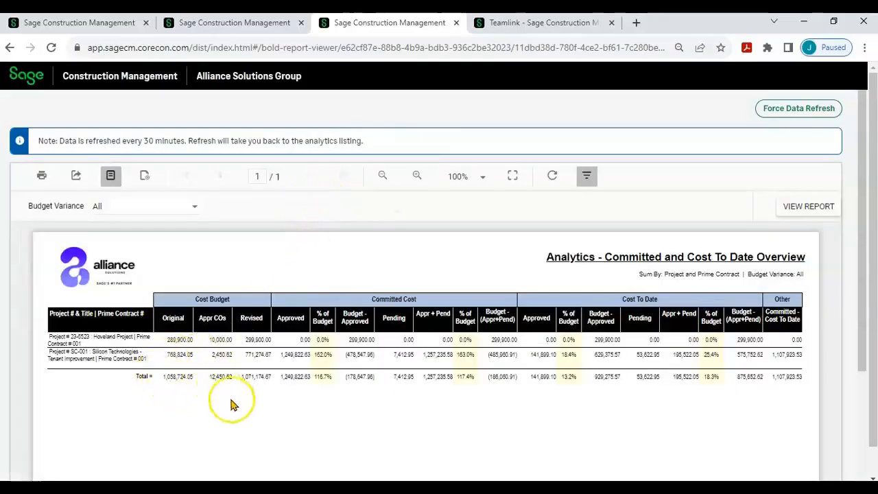
mouse_move(259, 410)
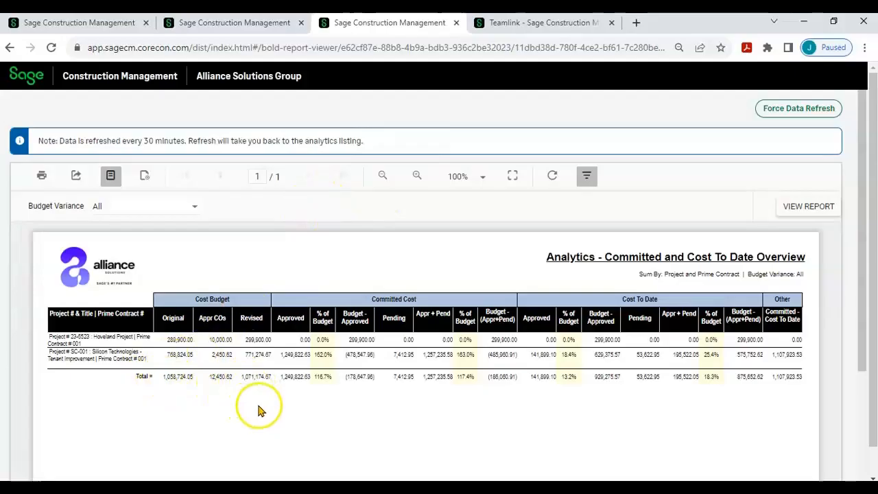
mouse_move(456, 387)
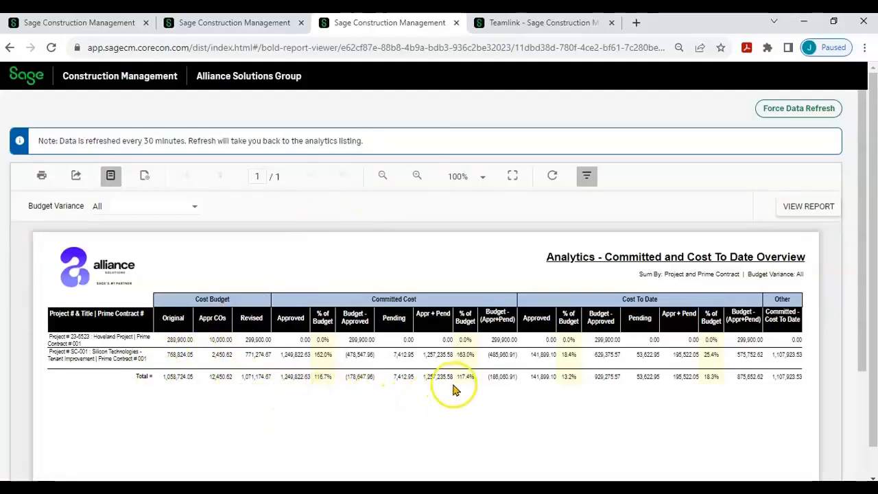
mouse_move(658, 418)
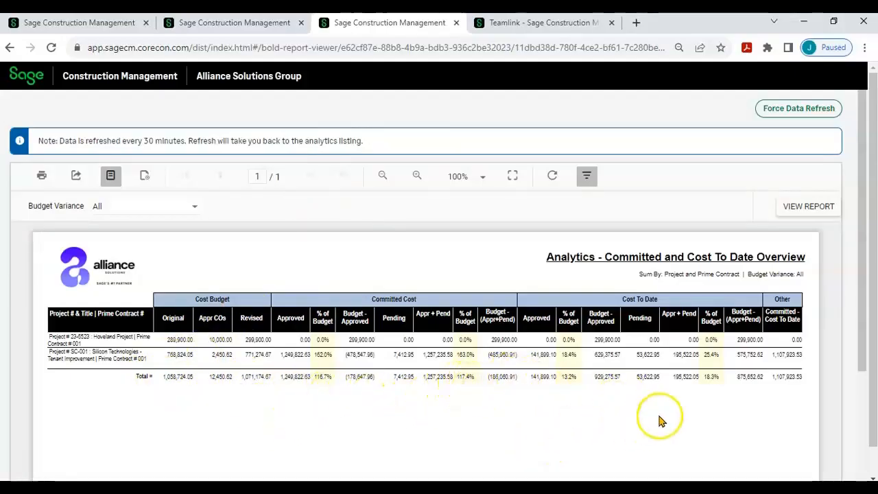
mouse_move(501, 395)
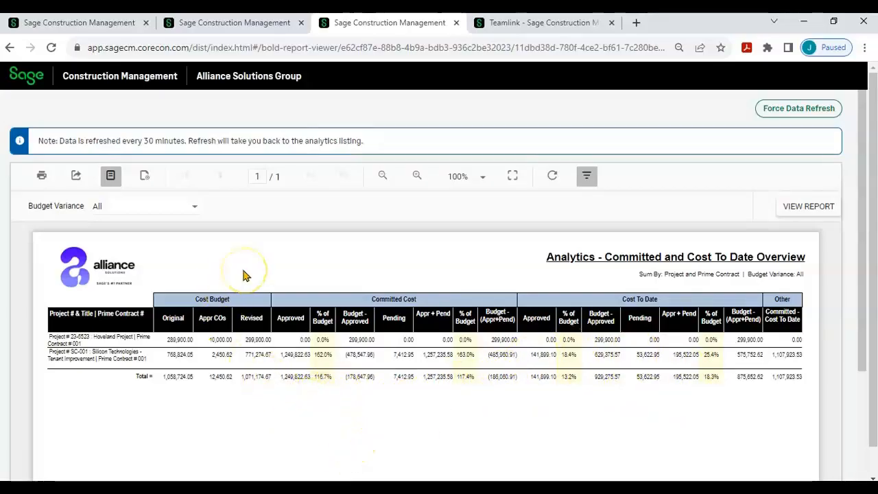
mouse_move(246, 275)
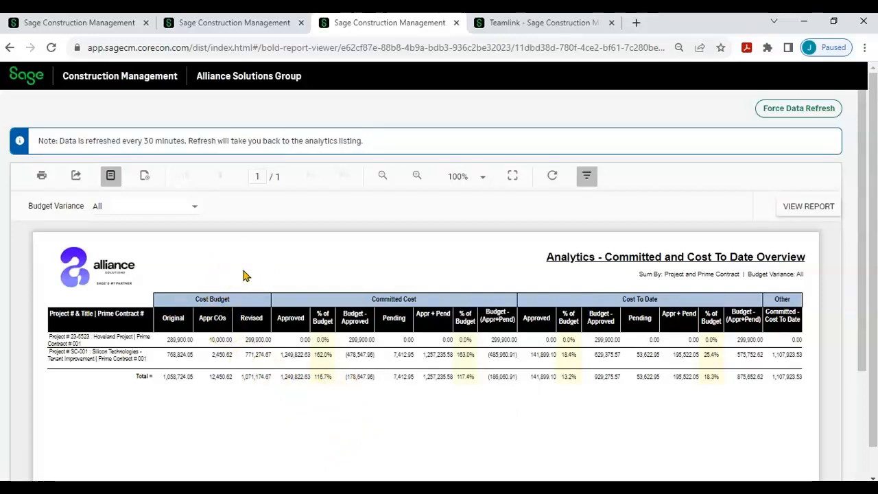